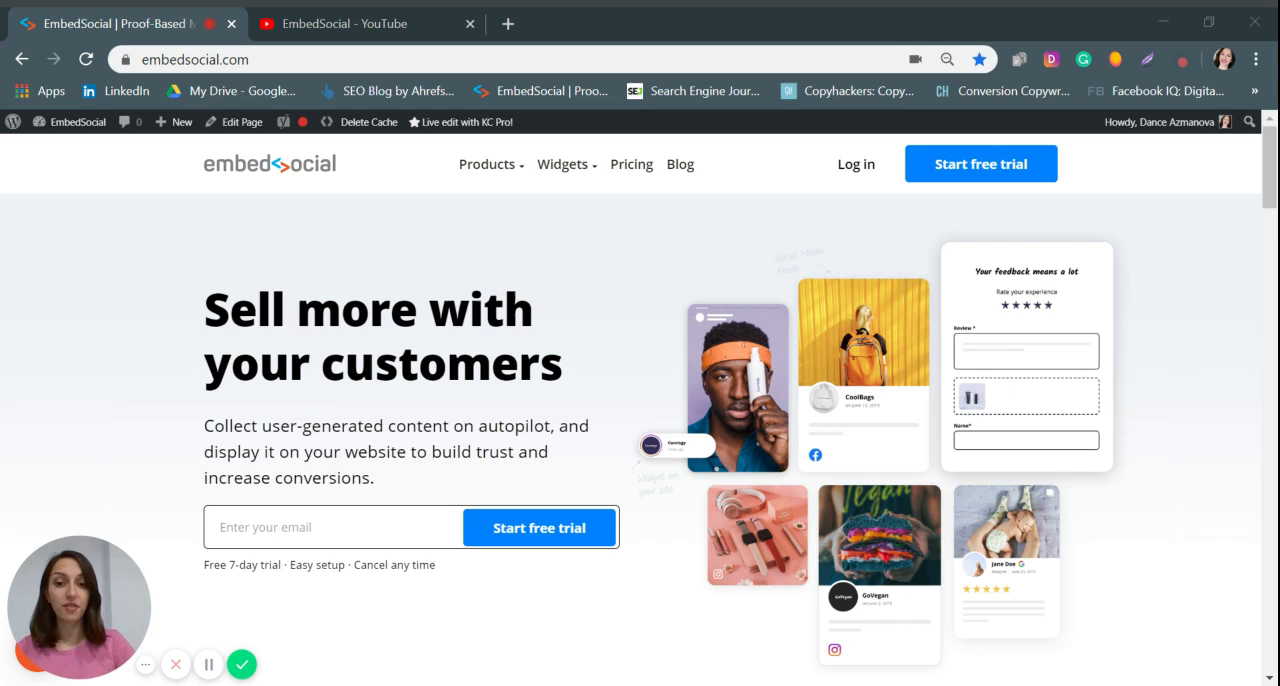
mouse_move(896, 214)
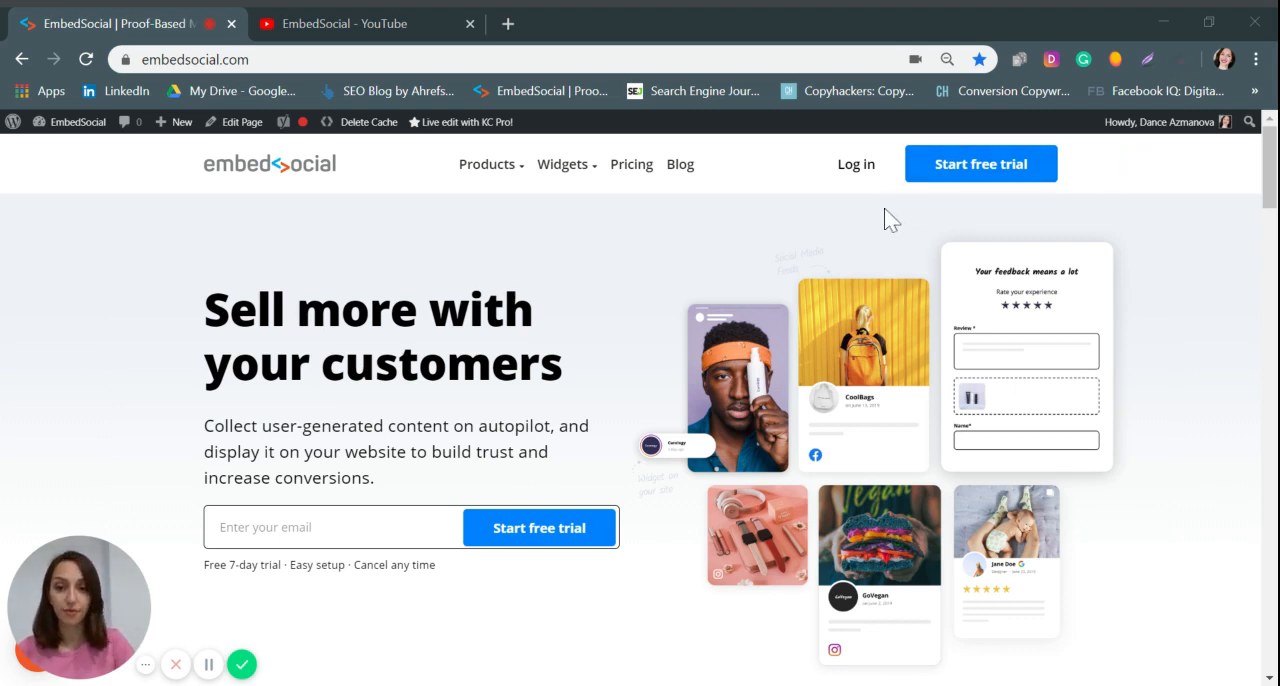
- Log in to the EmbedSocial account to reach the admin dashboard
click(856, 164)
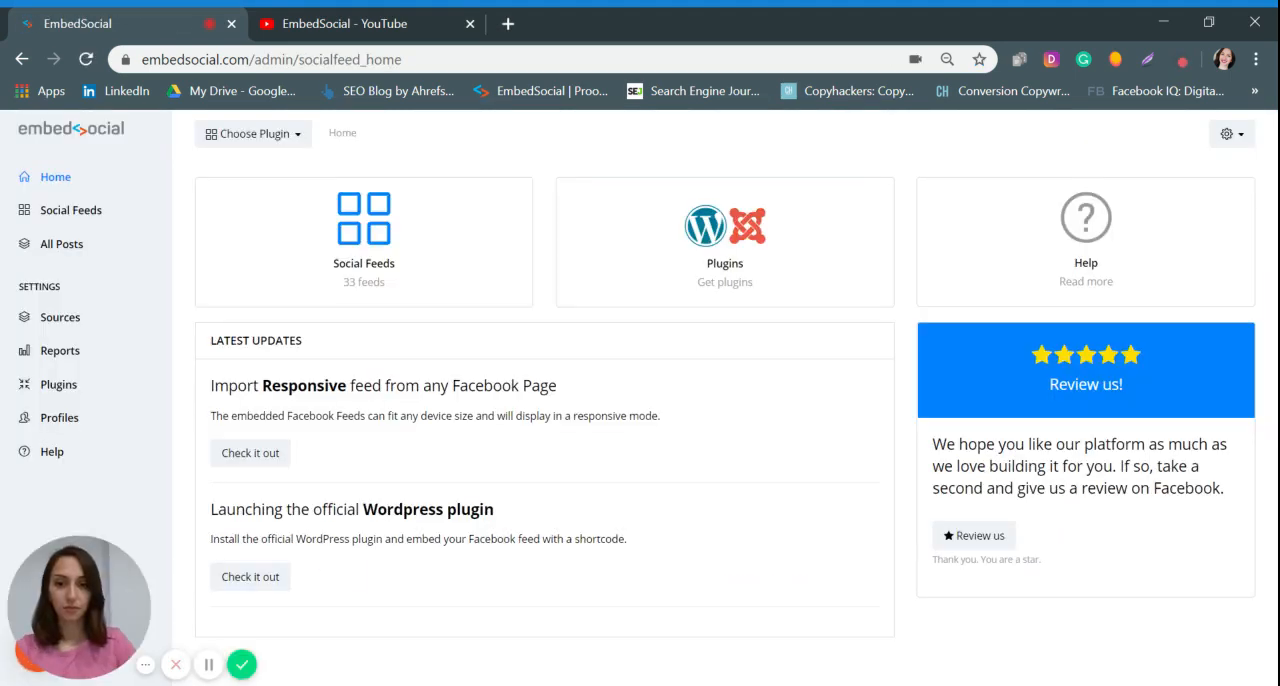
- Go to Sources and start the Add New Source wizard
click(252, 132)
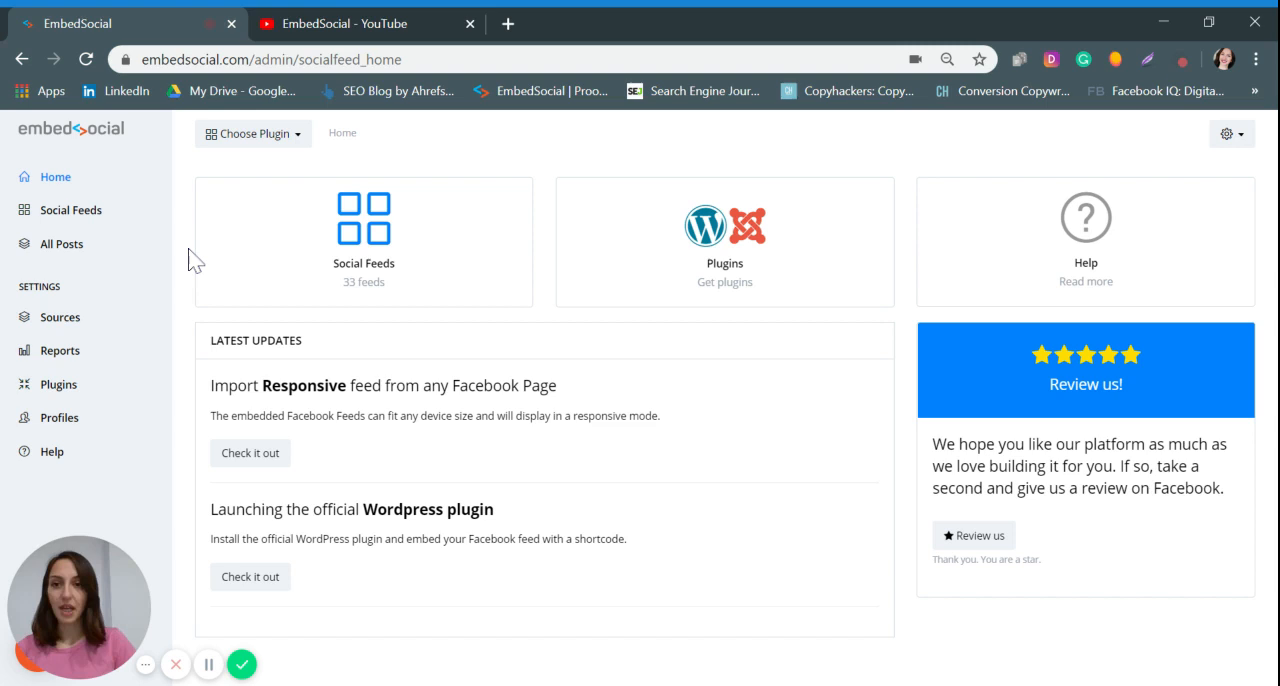
click(60, 316)
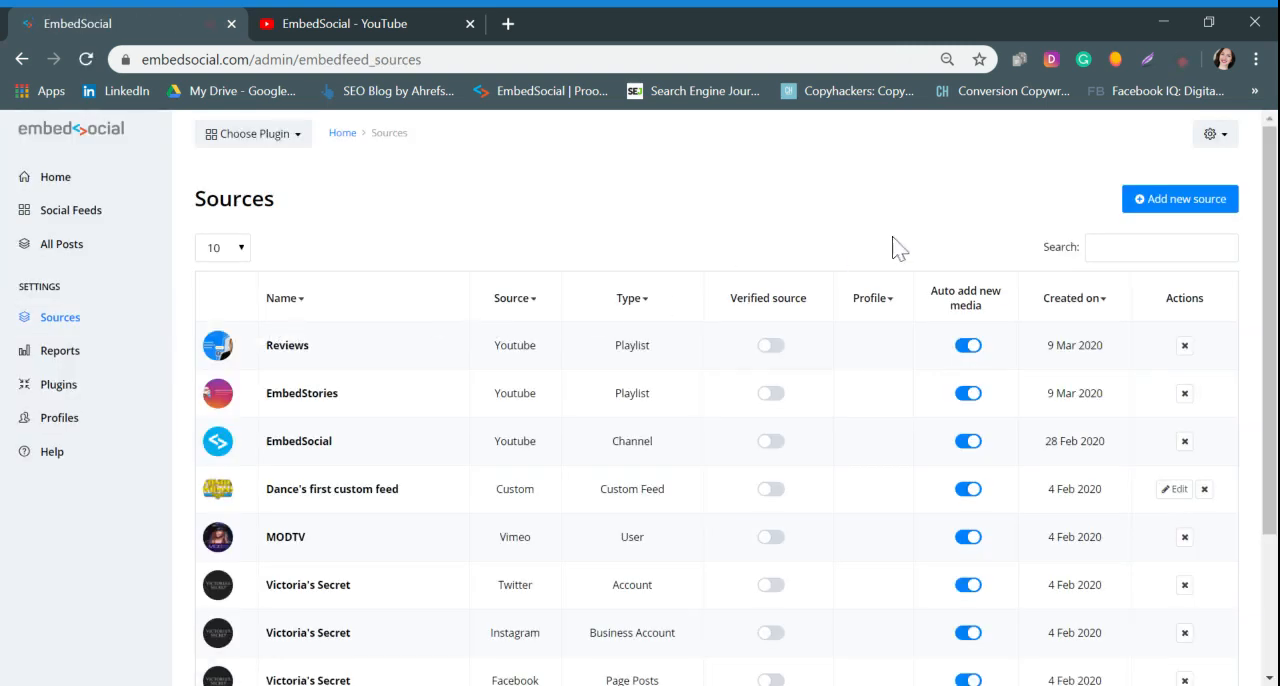
click(1180, 198)
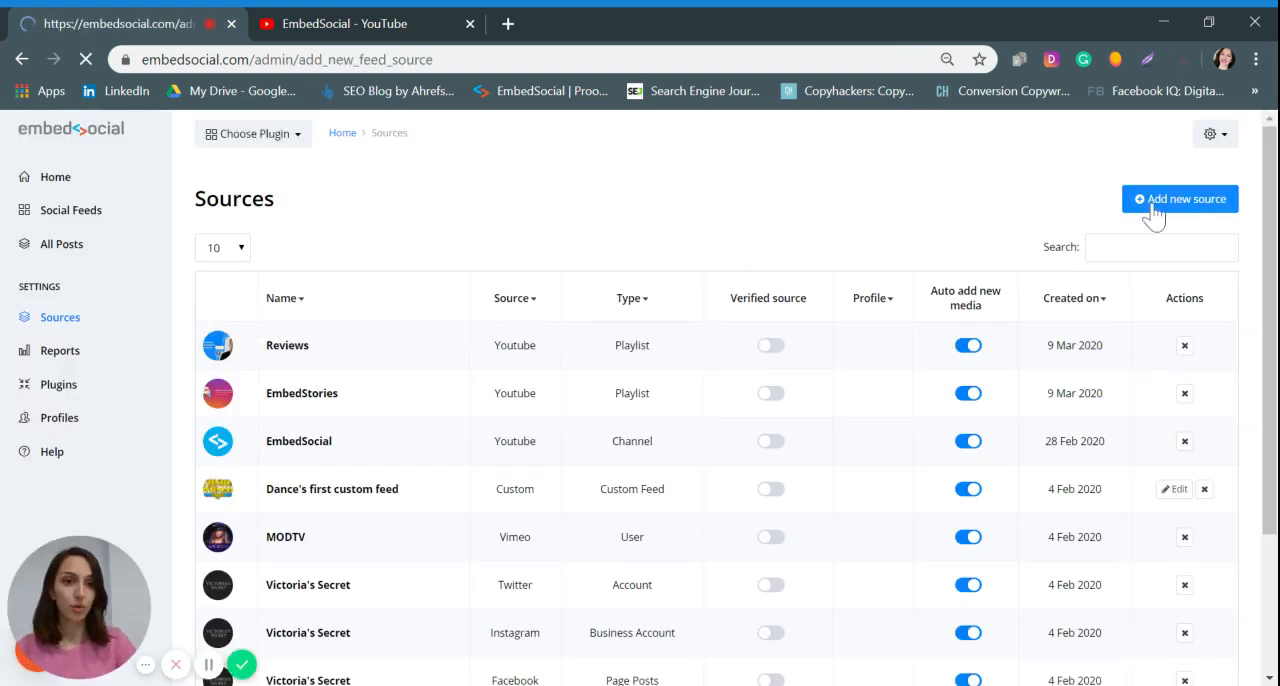
click(1180, 200)
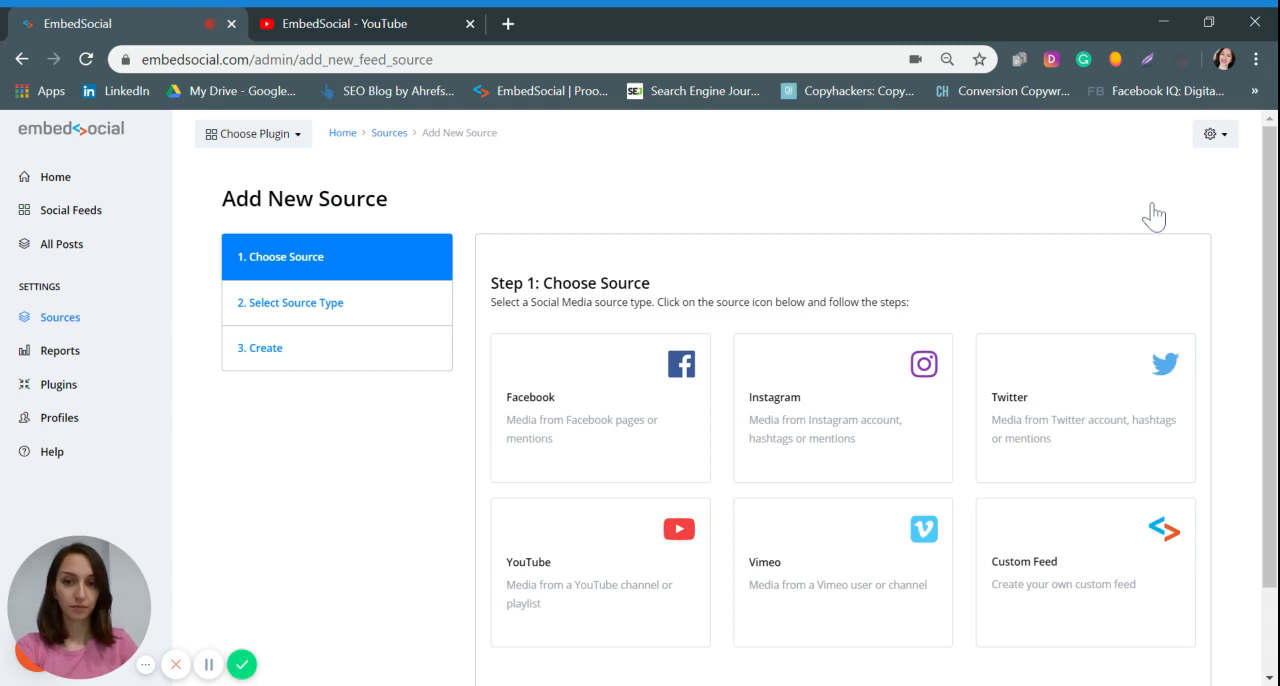
mouse_move(1004, 270)
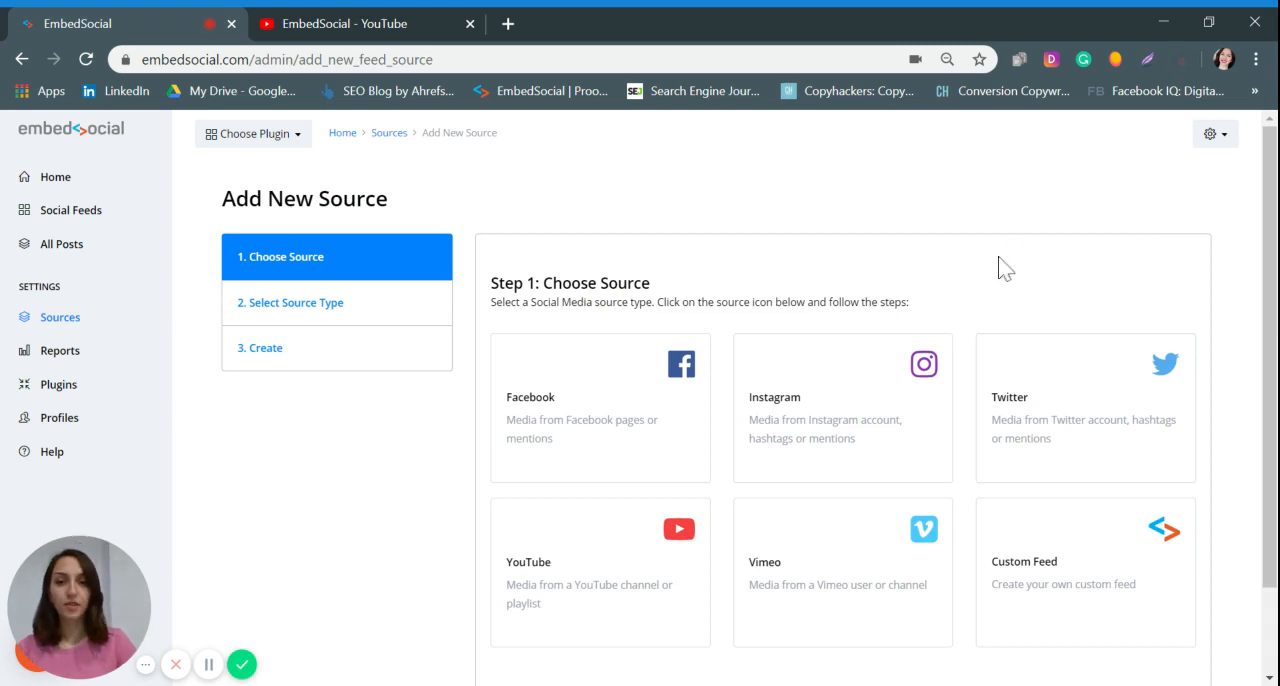
mouse_move(778, 480)
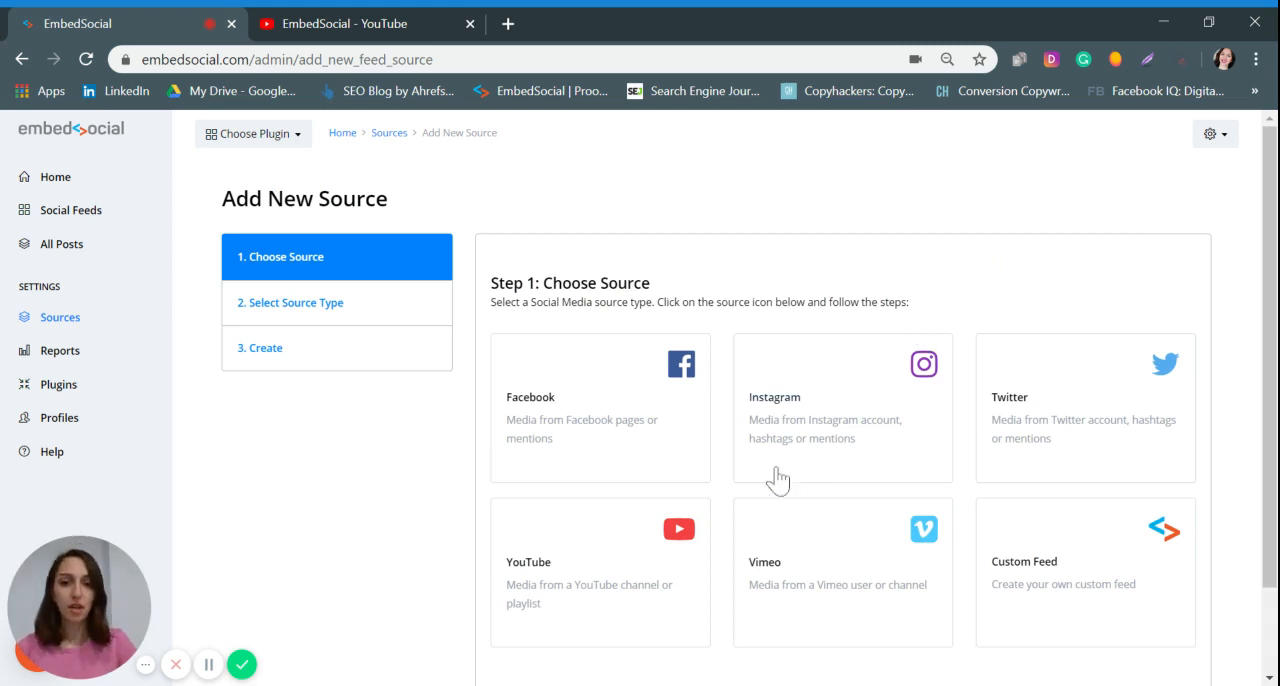
- Choose YouTube as the media source and YouTube Playlist as the source type
click(600, 570)
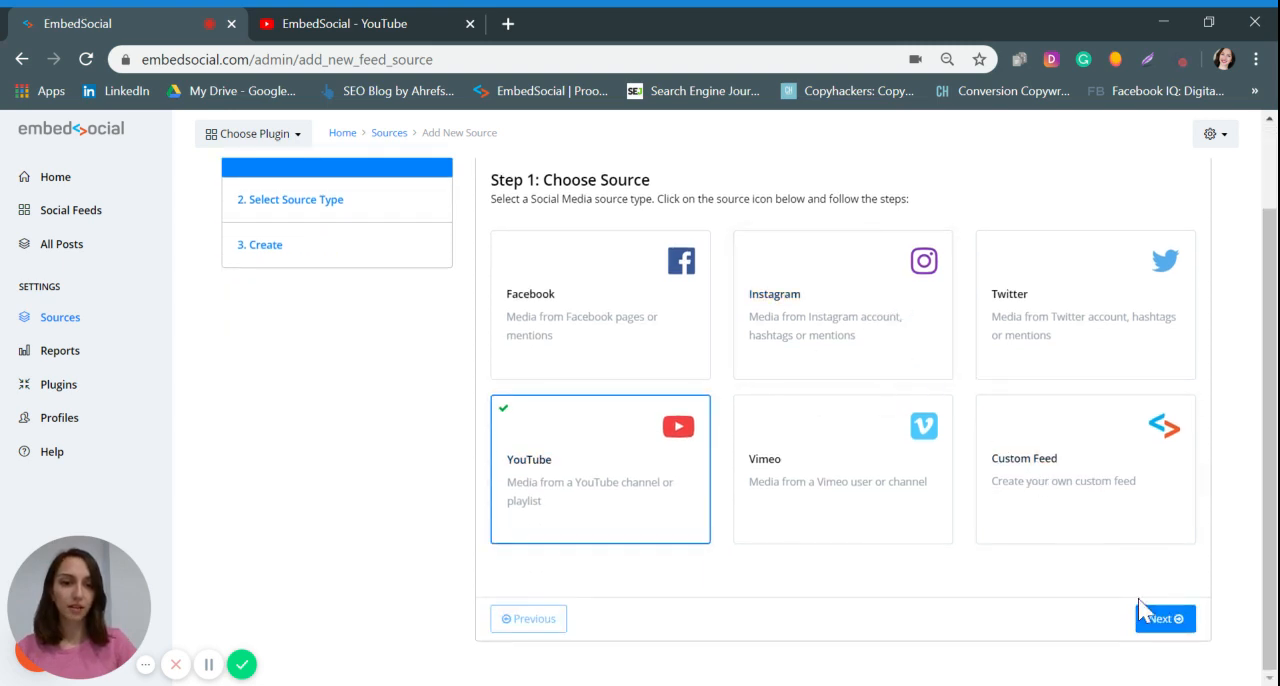
click(1164, 618)
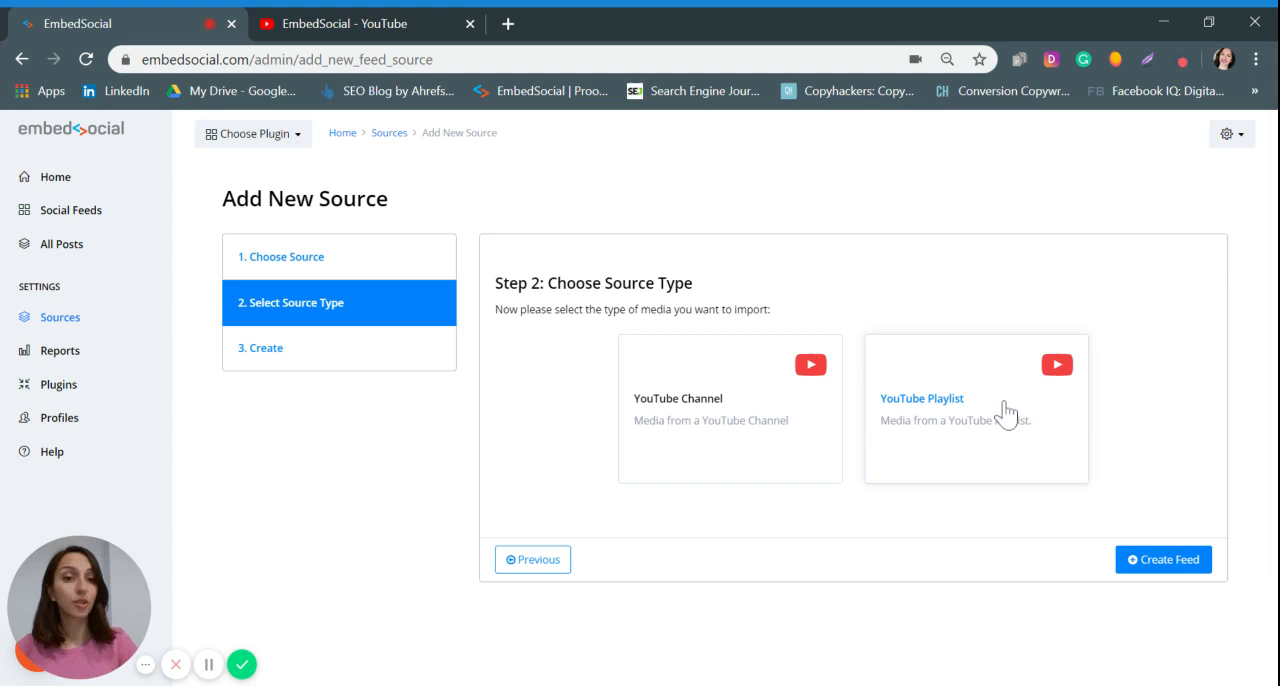
click(976, 408)
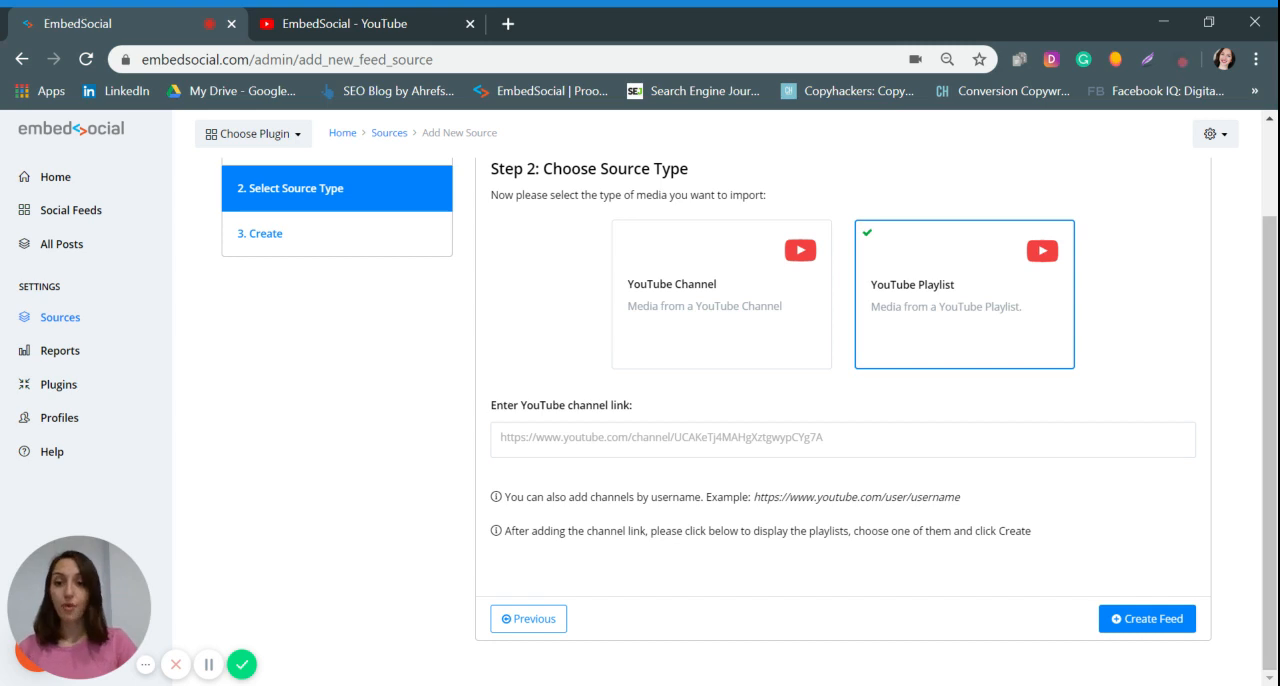
mouse_move(384, 32)
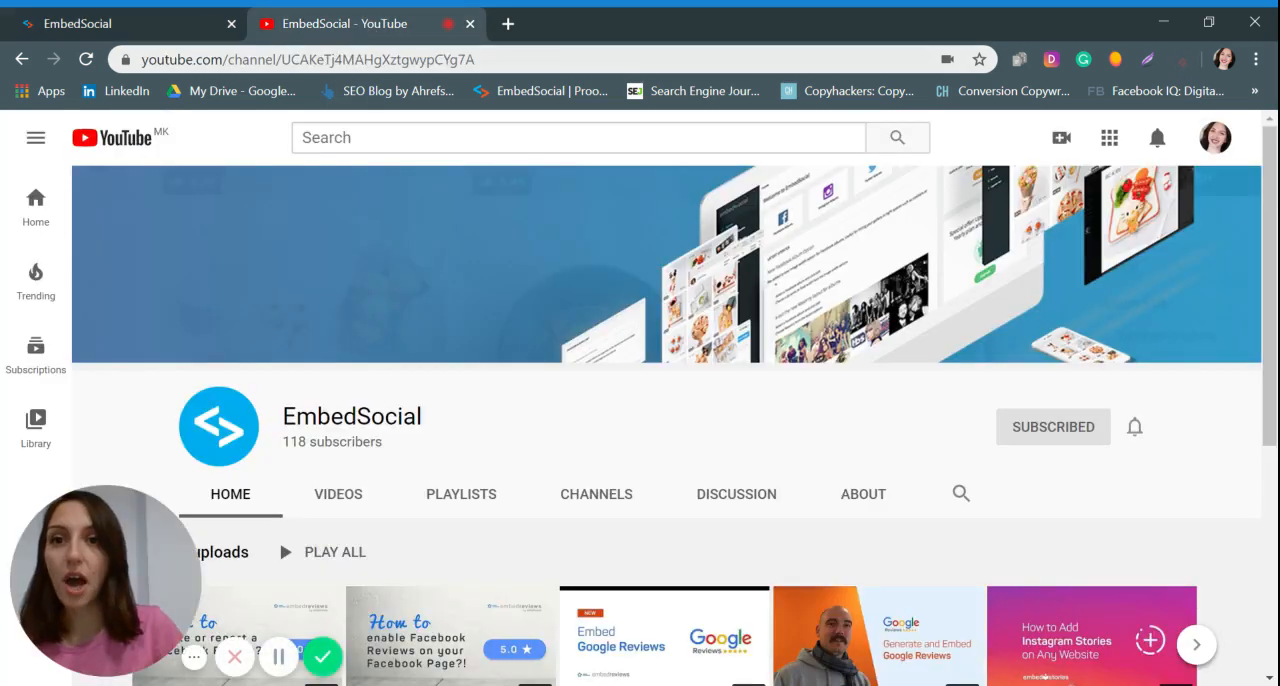
- Grab the EmbedSocial channel URL from the YouTube address bar
click(300, 60)
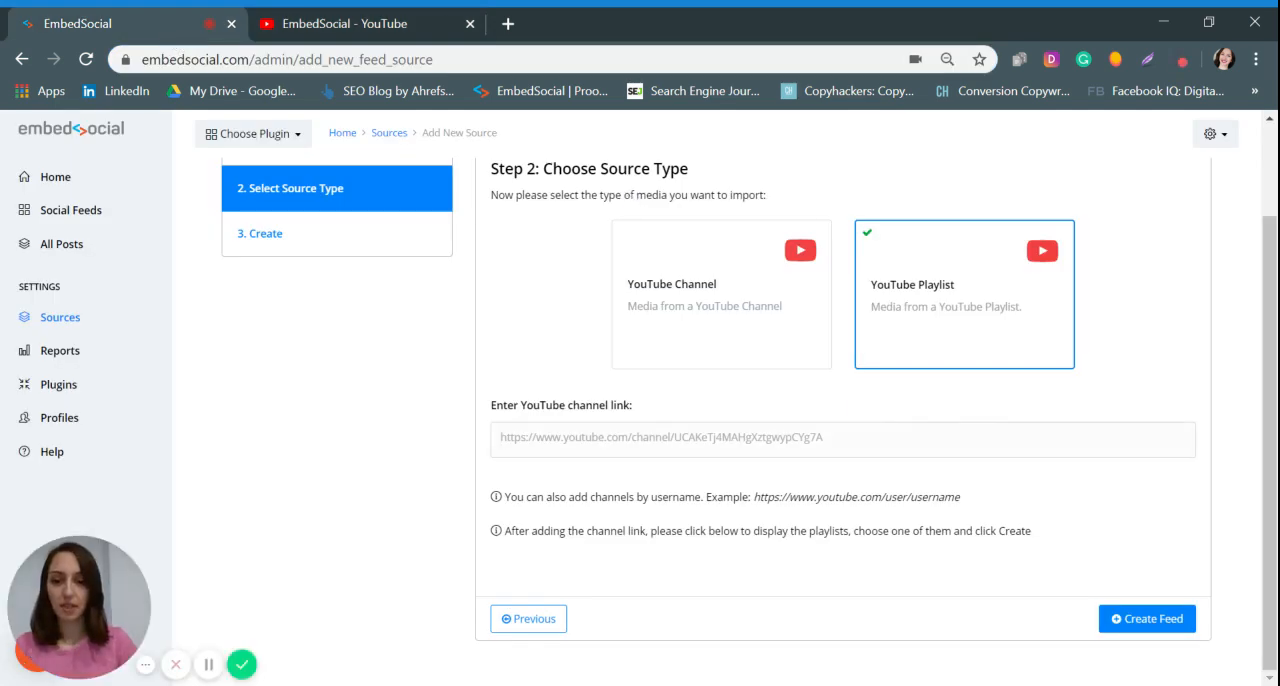
- Paste the channel link, select the Reviews playlist and create the feed
text(https://www.youtube.com/channel/UCAKeTj4MAHgXztgwypCYg7A)
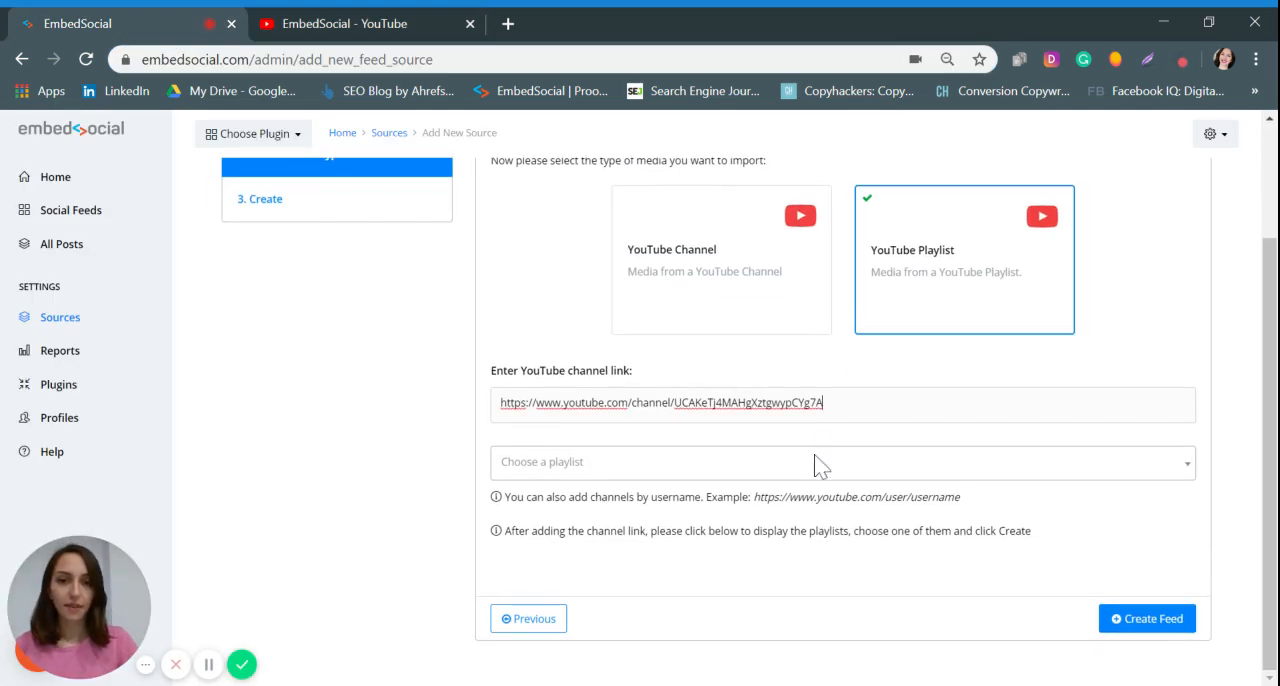
click(840, 460)
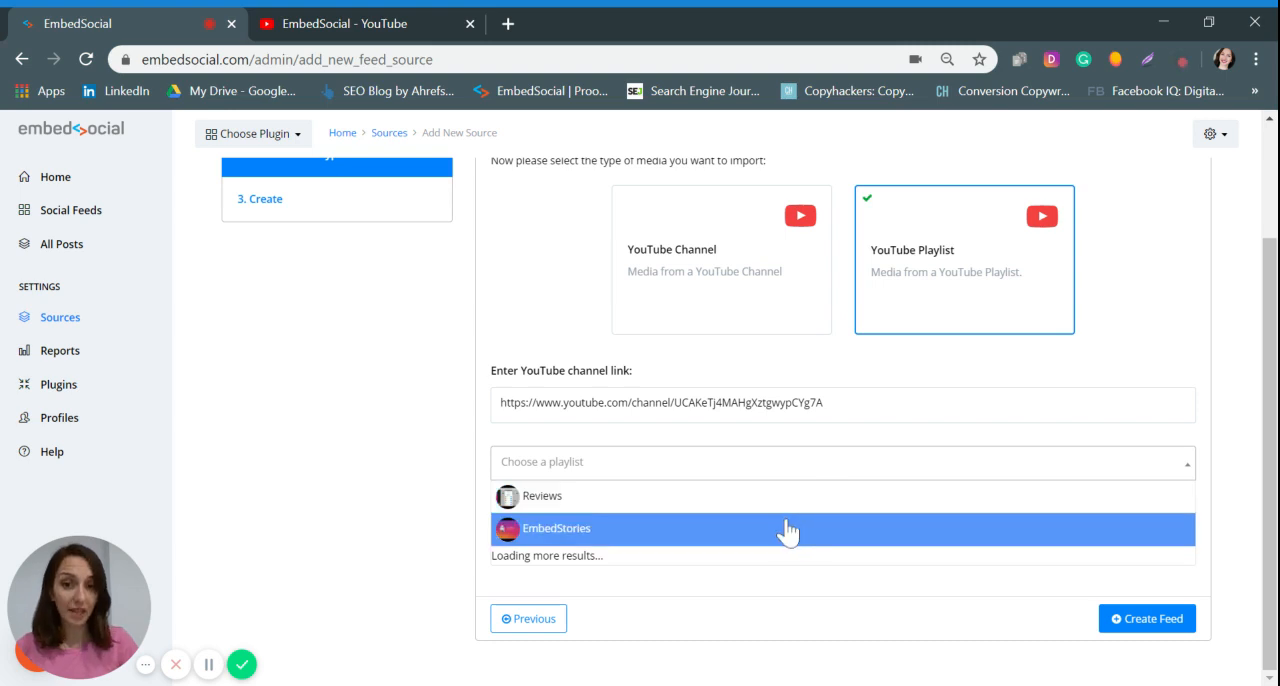
click(542, 496)
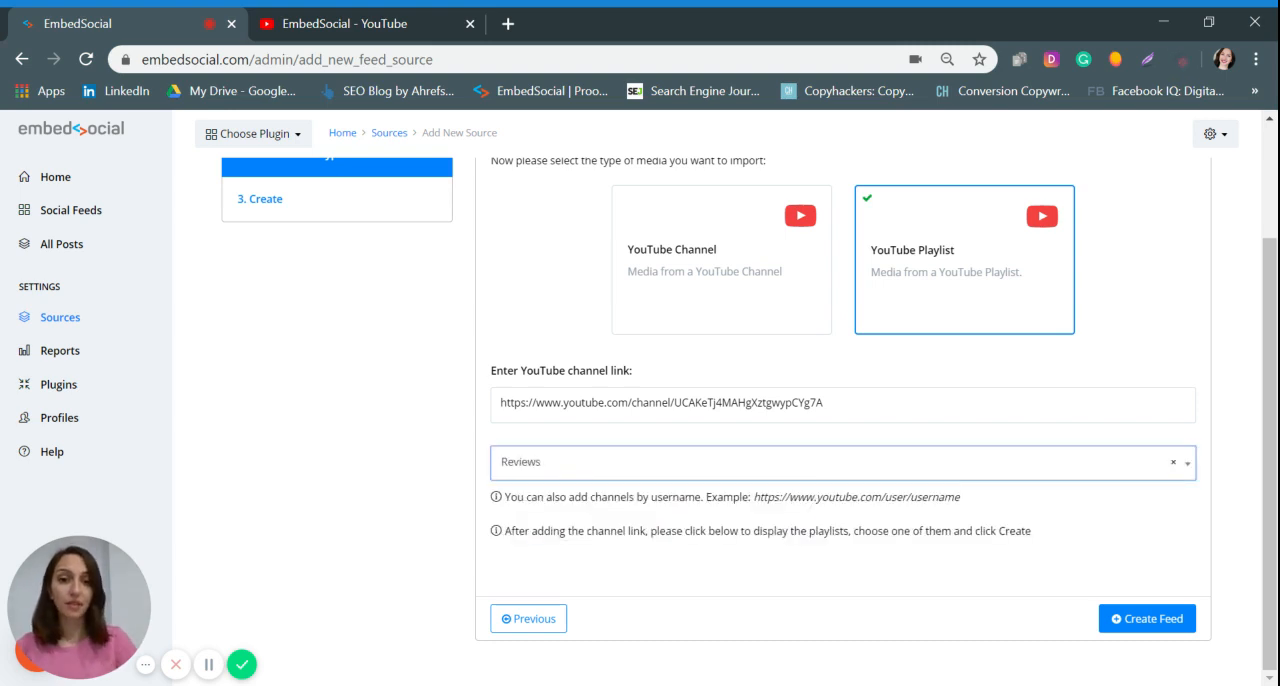
mouse_move(1124, 624)
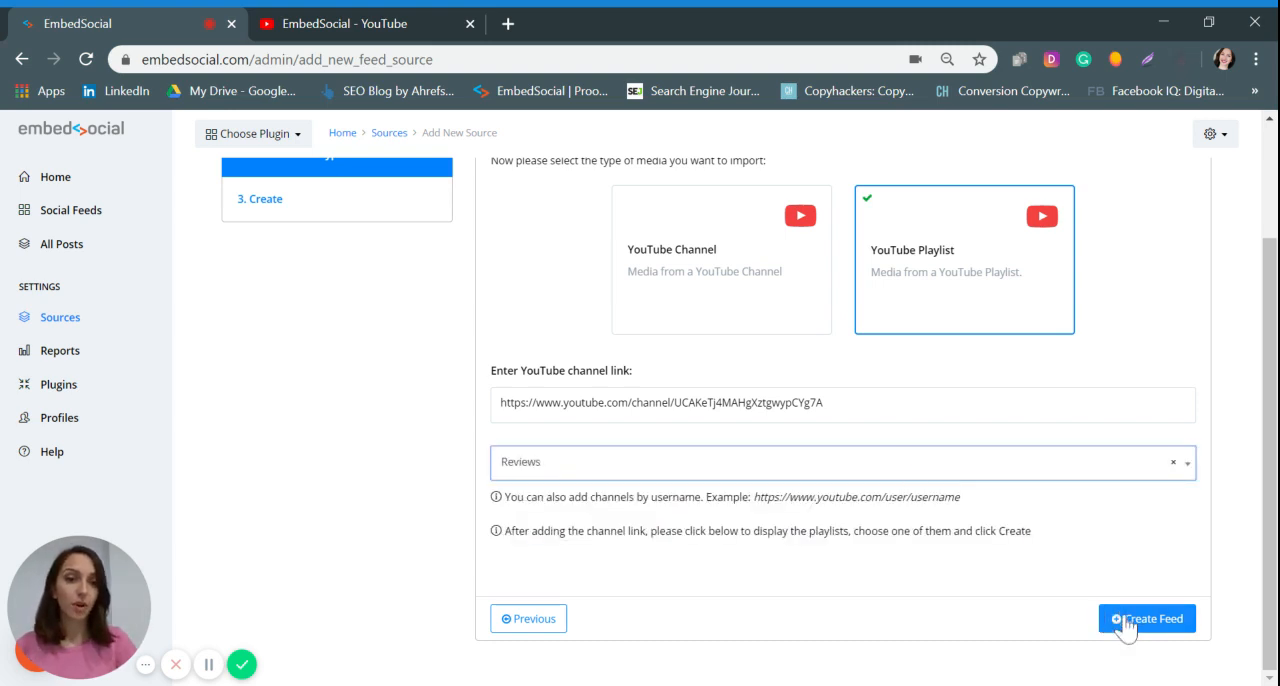
click(1148, 618)
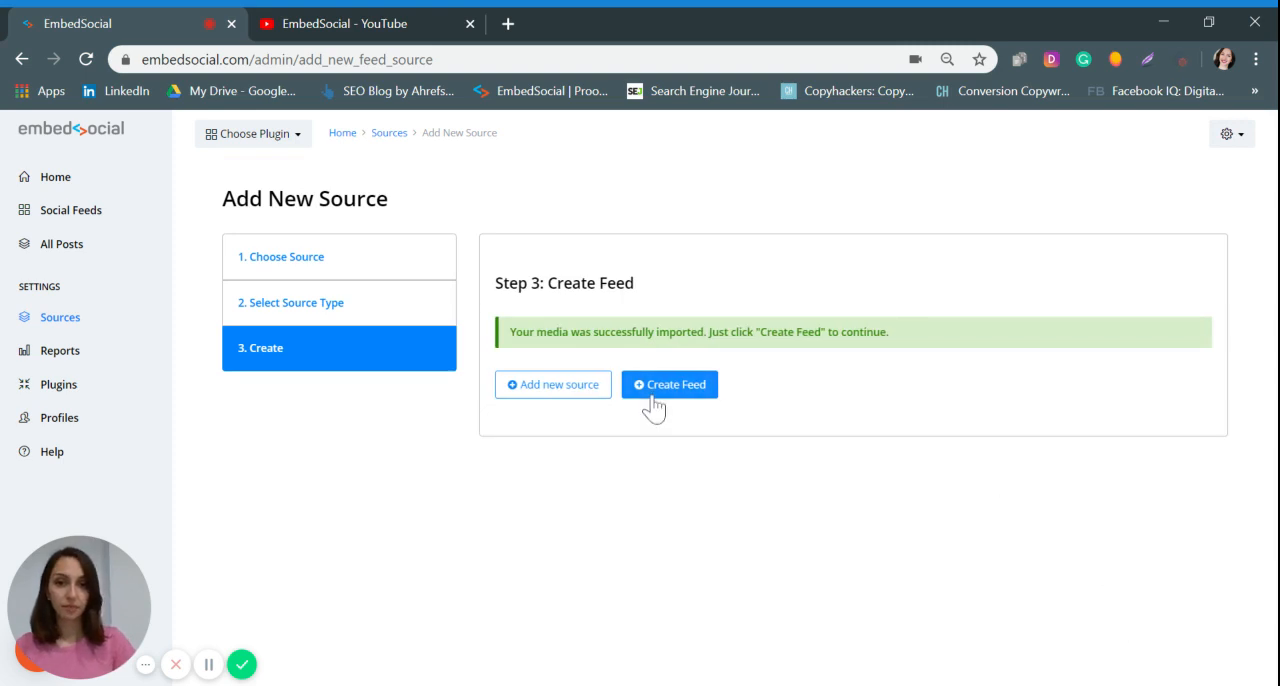
click(668, 384)
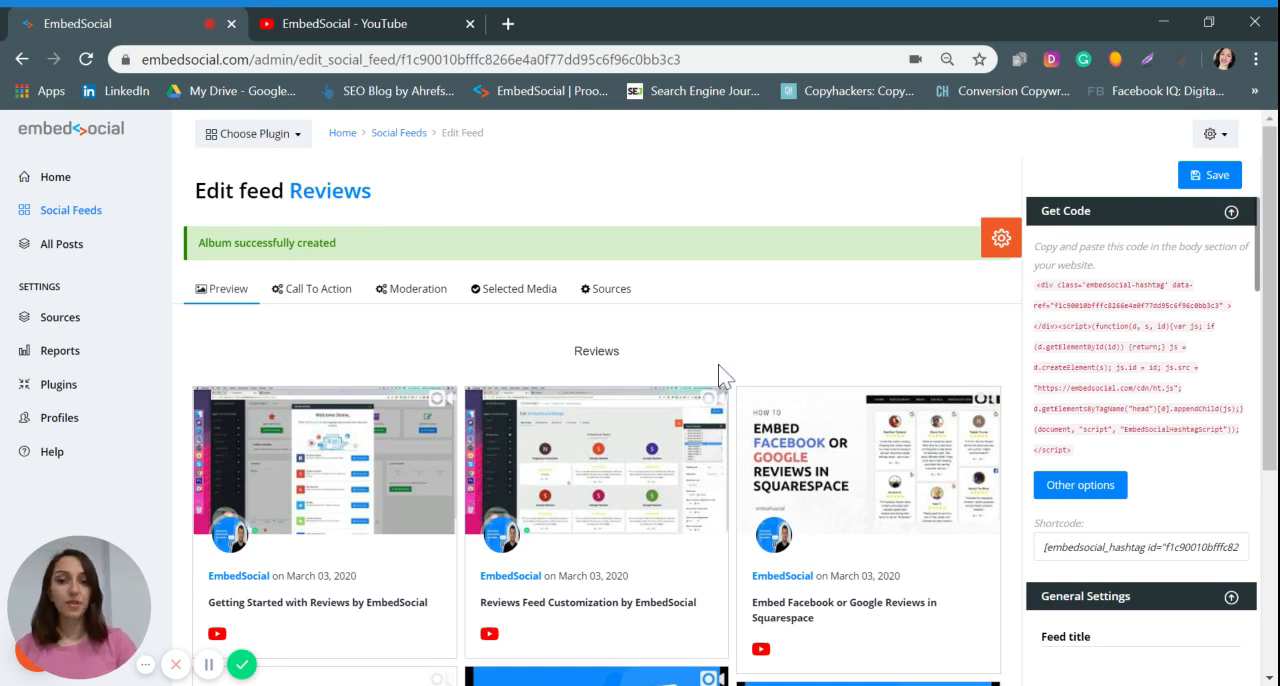
mouse_move(780, 360)
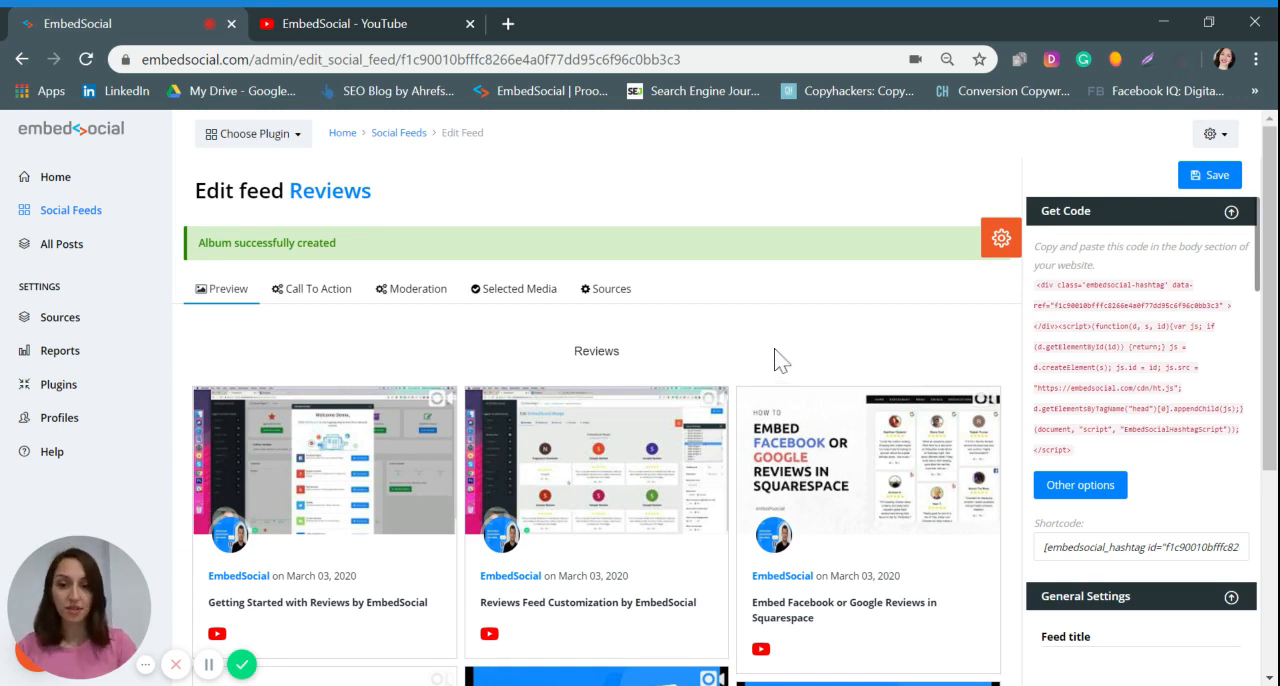
mouse_move(944, 380)
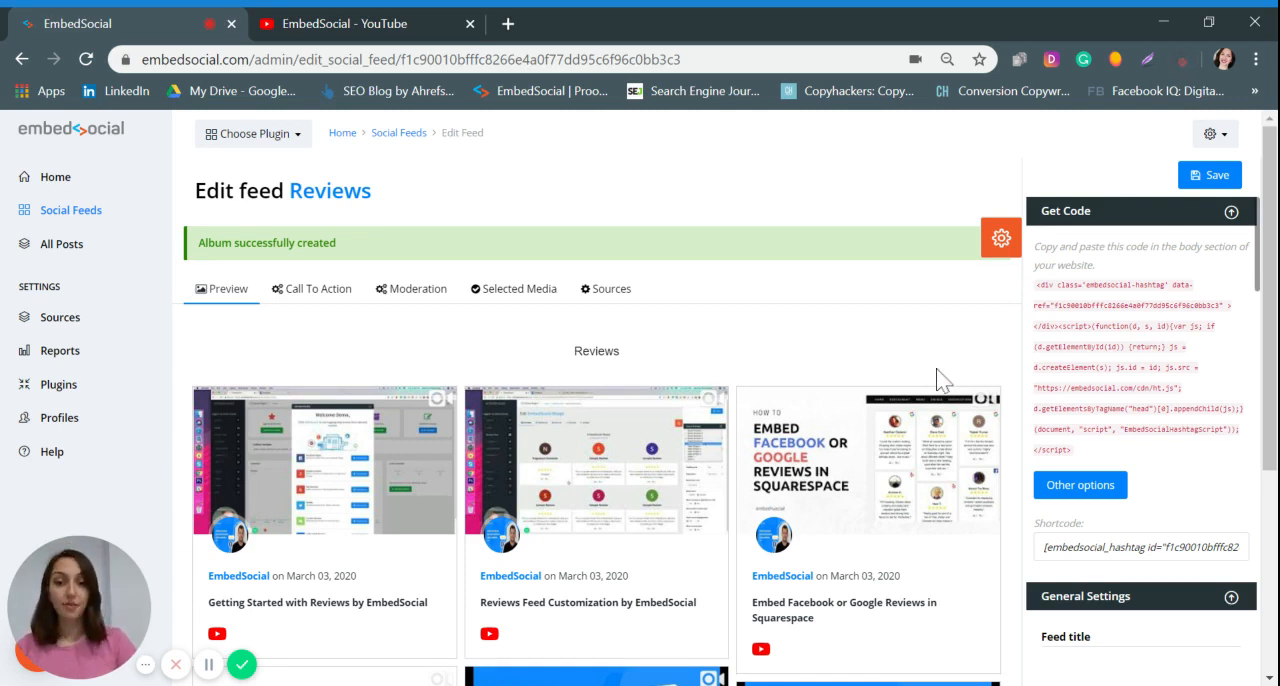
- Scroll the Edit feed preview down to the layout settings (Feed layout, 15 posts per page, pagination)
scroll(down, 3)
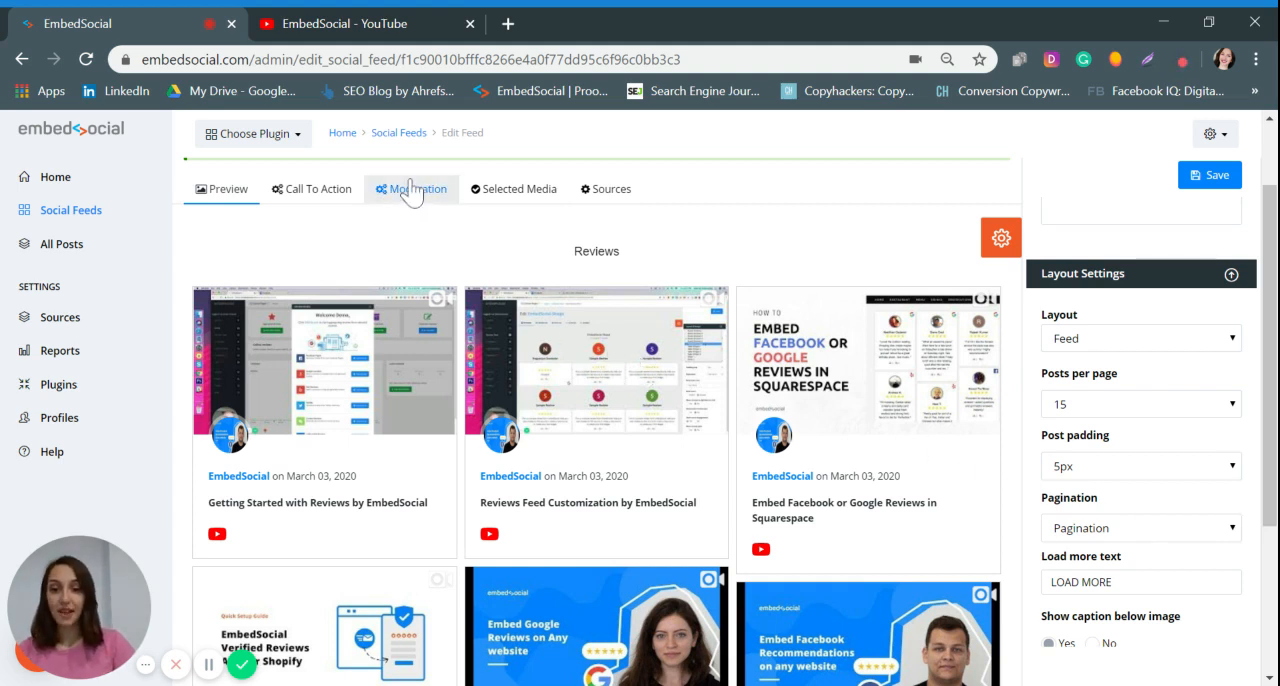
- Review the Moderation list of Reviews videos with their activation switches
click(410, 188)
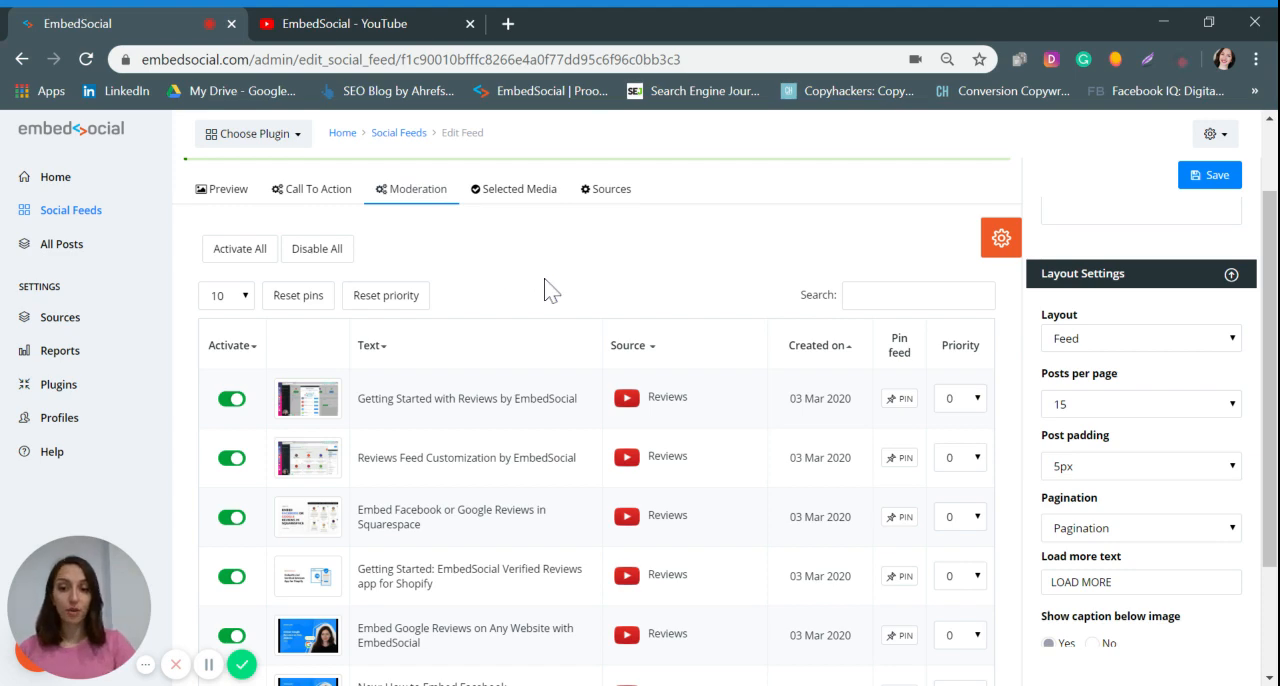
scroll(down, 3)
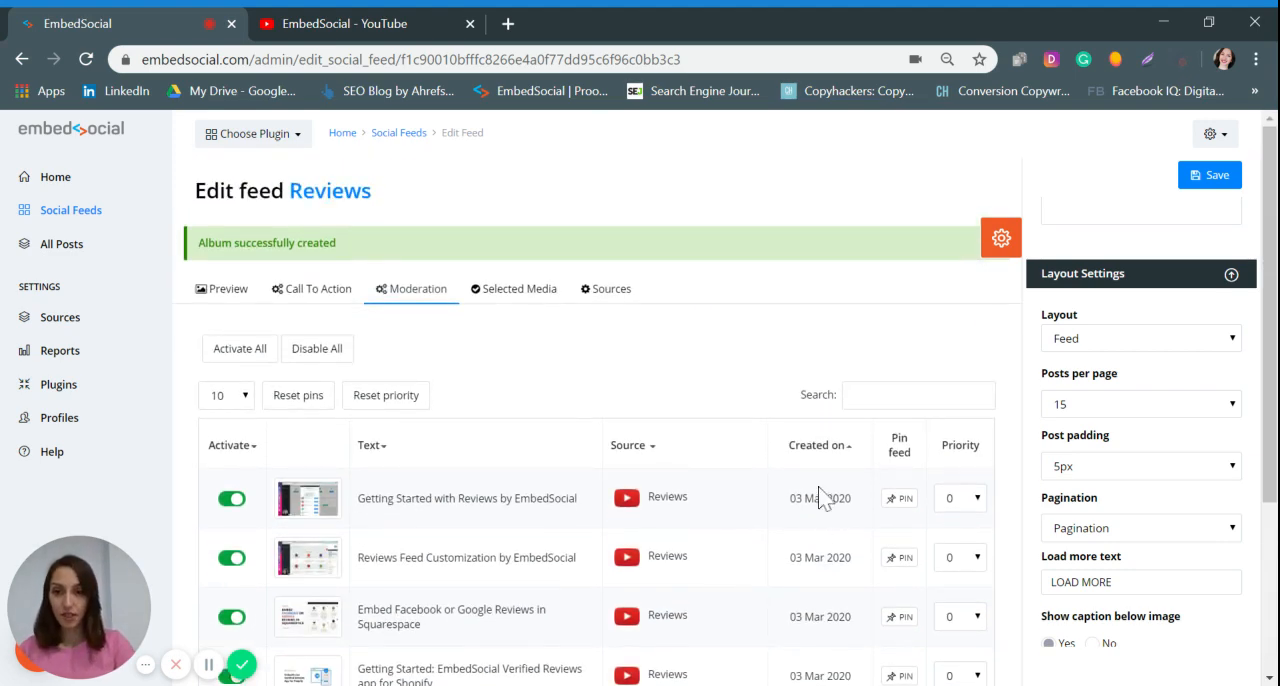
scroll(up, 3)
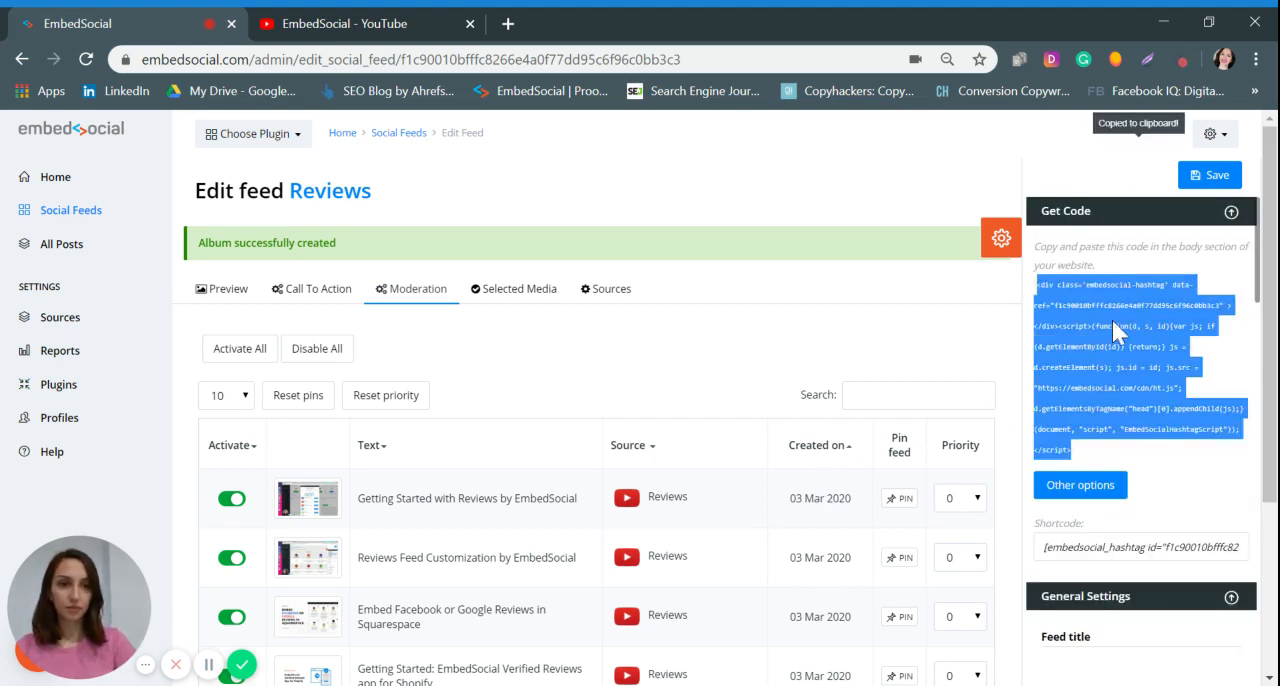
mouse_move(1100, 350)
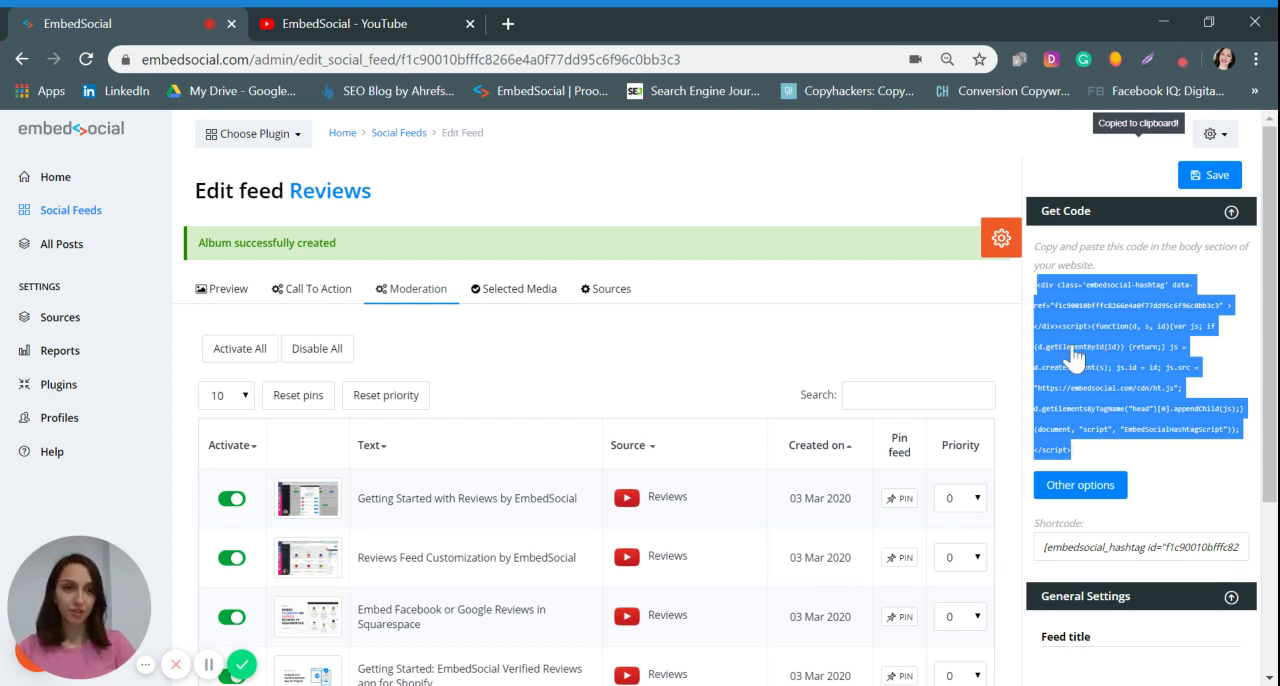
mouse_move(1010, 376)
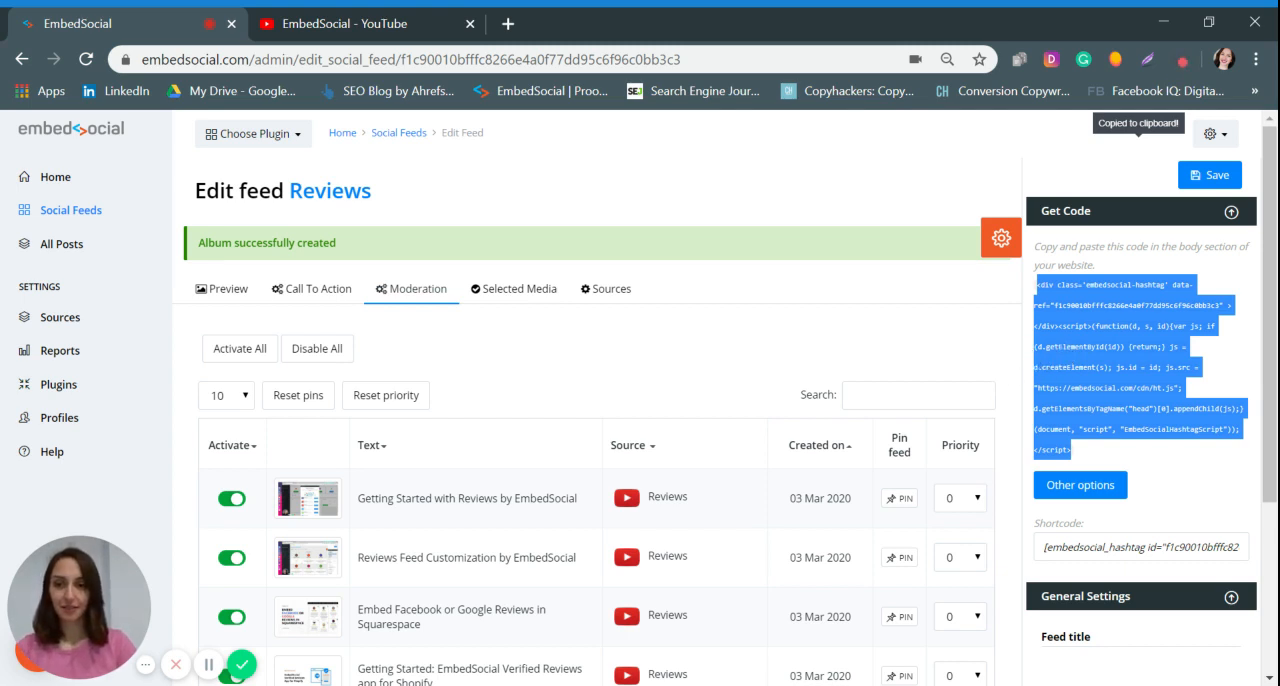
mouse_move(584, 422)
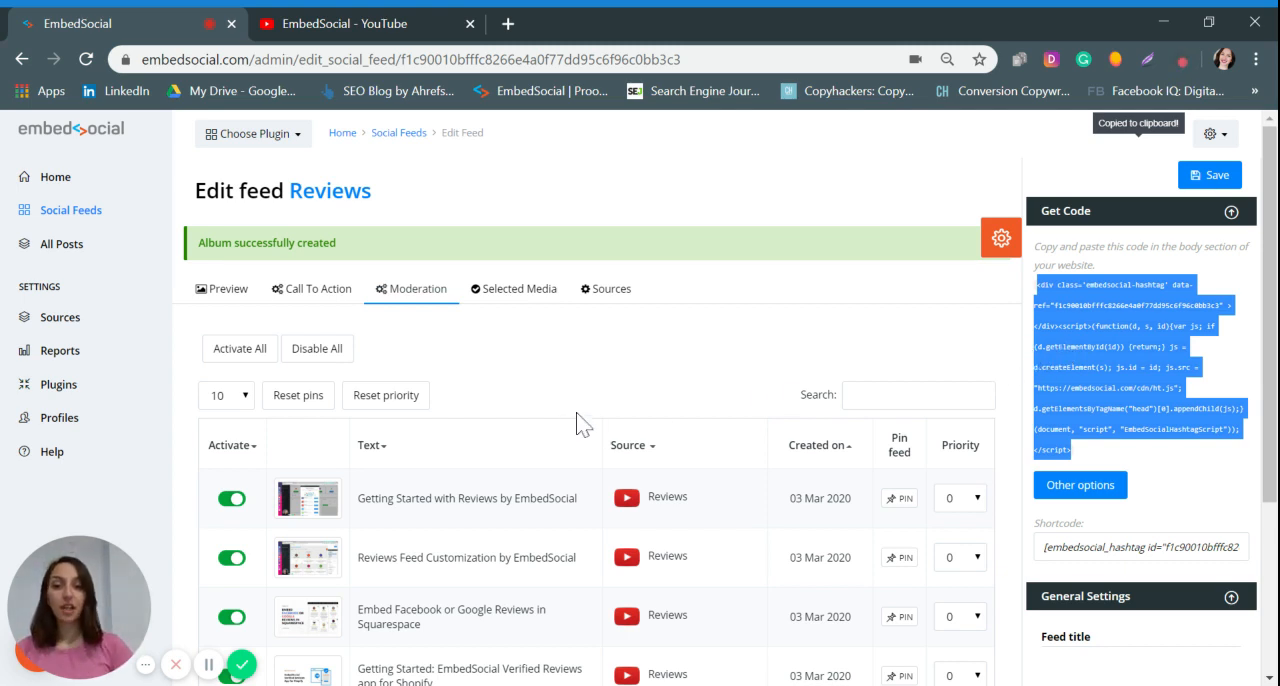